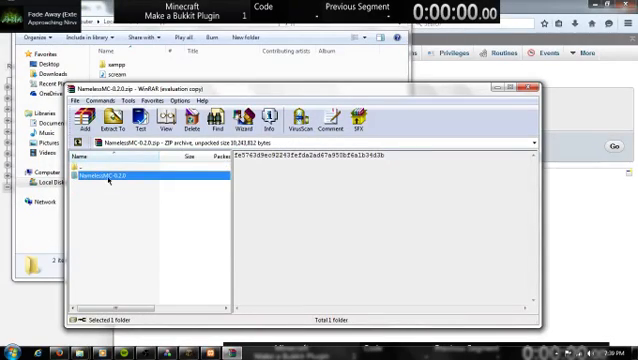
Step: Extract the NamelessMC-0.2.0 folders and files (assets, converters, inc, pages, .htaccess, 404.php, index.php) into the web folder
double_click(103, 176)
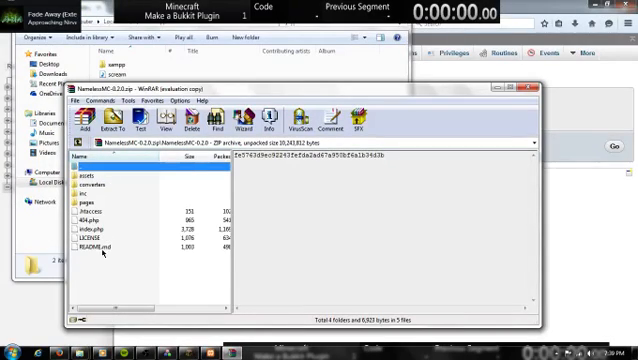
click(95, 232)
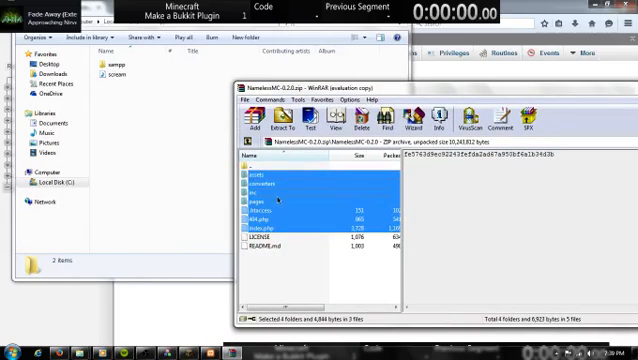
click(274, 123)
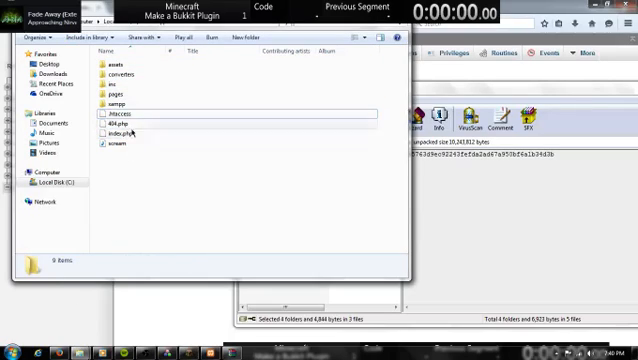
Step: Switch to the browser showing the NamelessMC installer welcome page
click(120, 131)
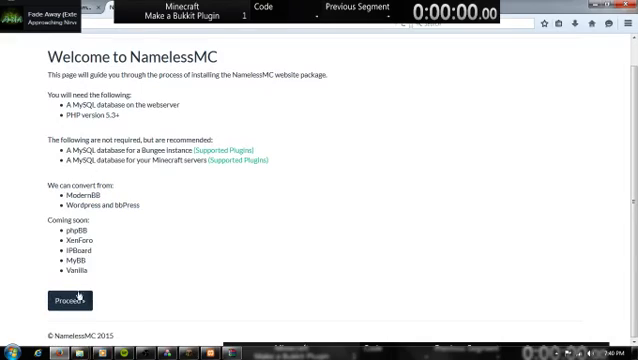
Step: Submit database settings: address localhost, user root, database wsmc, prefix and cookie name wsmc_
click(62, 300)
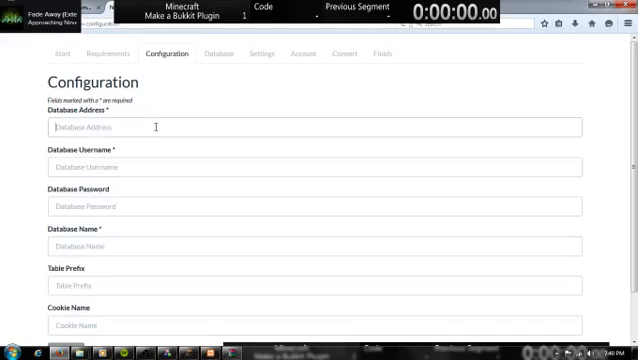
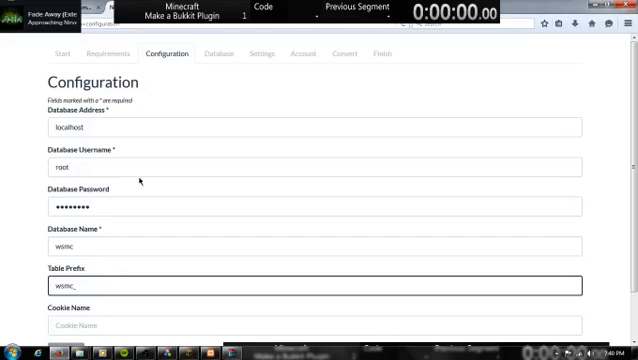
scroll(down, 3)
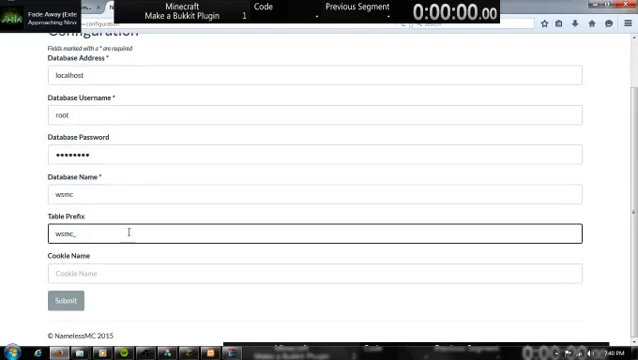
text(wsmc_)
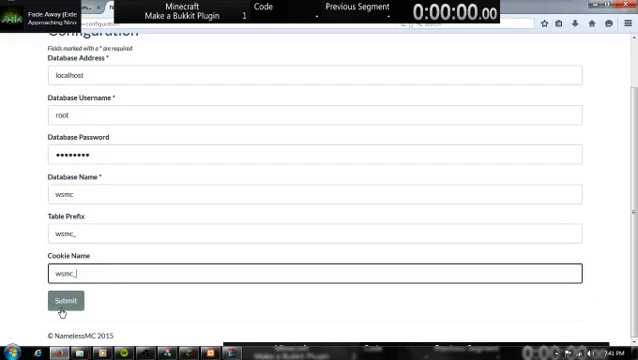
click(63, 301)
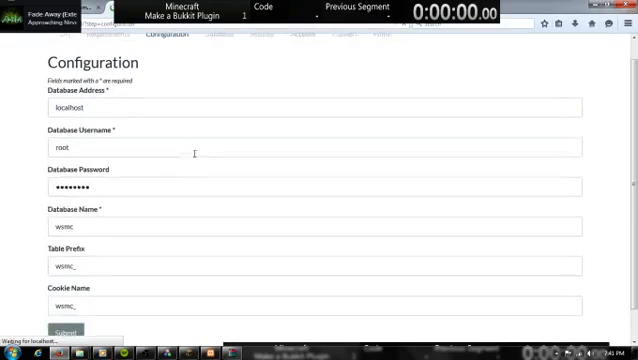
Step: Review the database initialisation results confirming each table was initialised
scroll(up, 3)
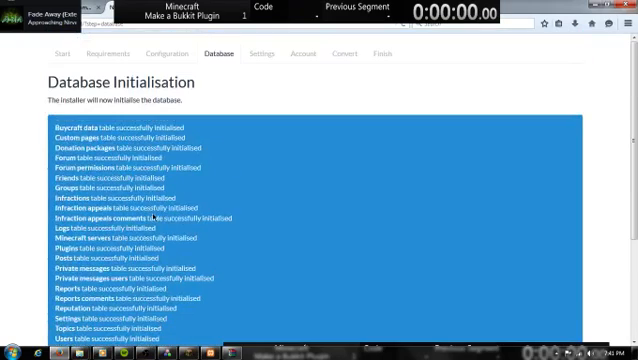
scroll(down, 3)
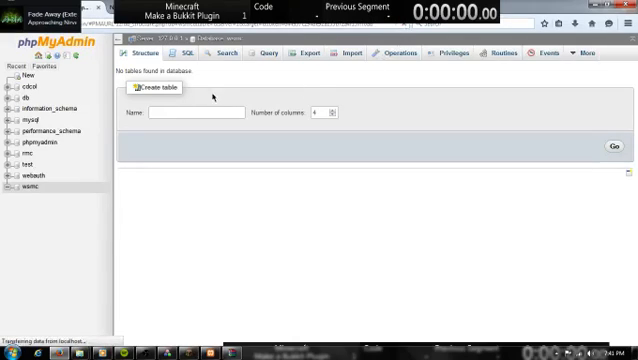
Step: Refresh the wsmc database in phpMyAdmin and browse its new wsmc_ tables
click(17, 185)
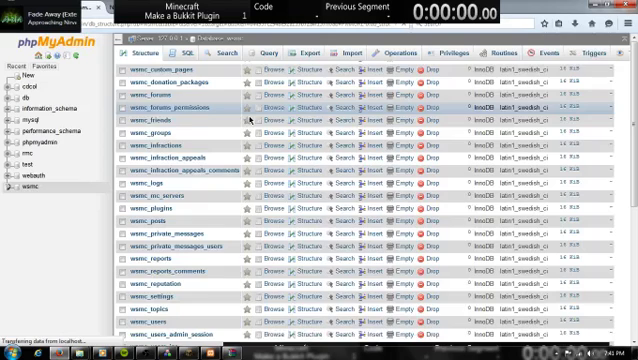
scroll(down, 3)
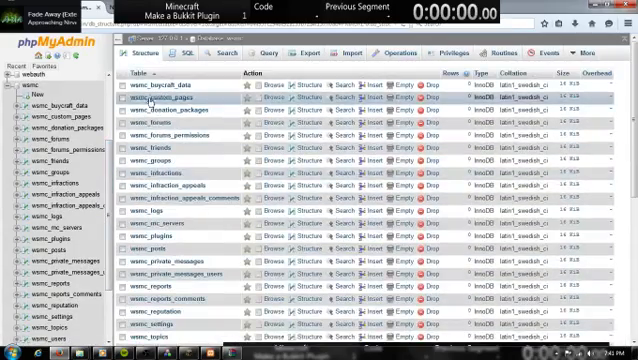
scroll(down, 3)
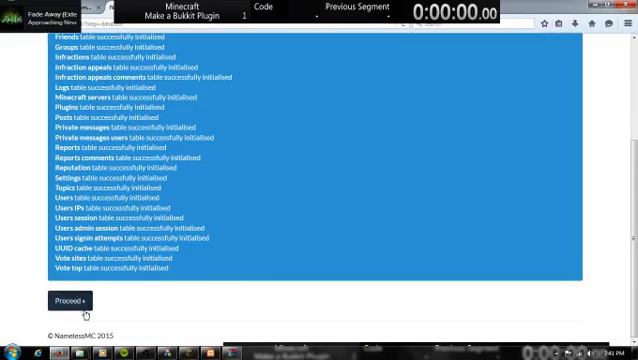
click(71, 300)
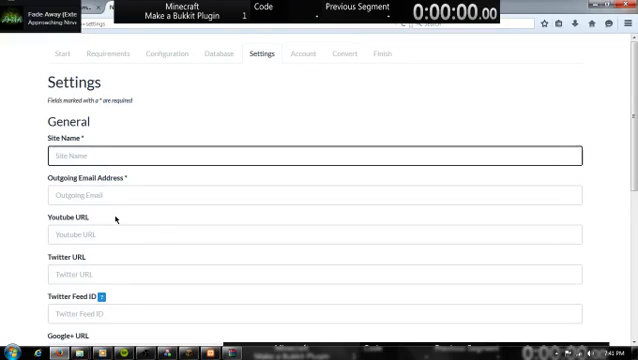
text(WorldscapeMC)
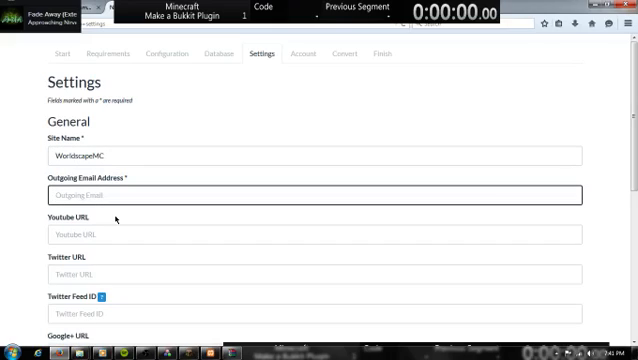
text(test@test.com)
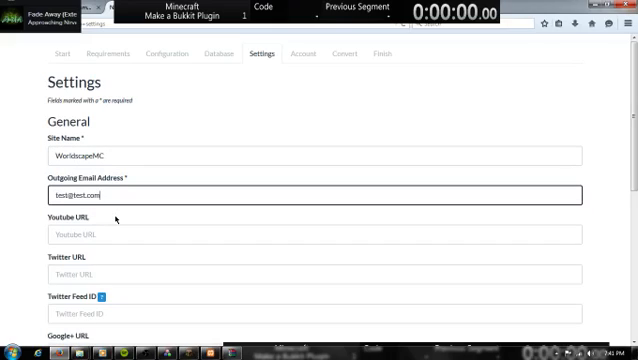
click(312, 272)
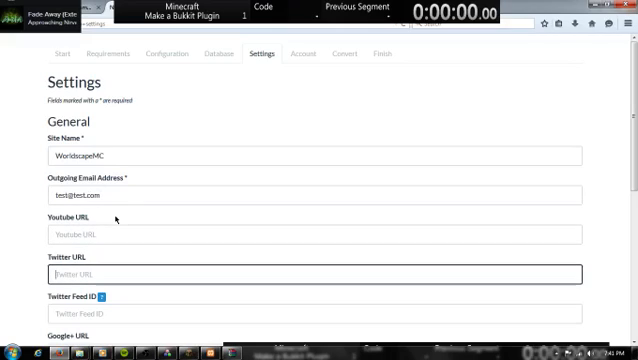
Step: Allow non-Minecraft display names and custom avatars, and enable Vote and Staff Applications pages
scroll(down, 3)
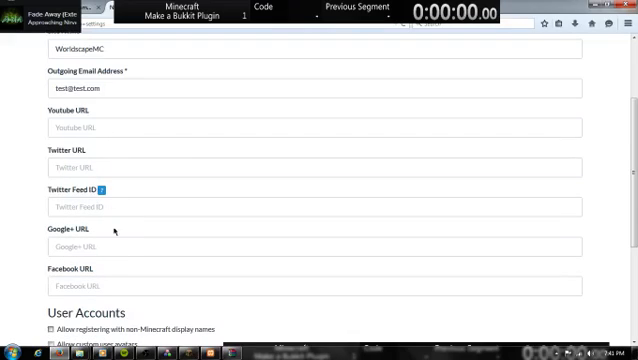
scroll(down, 3)
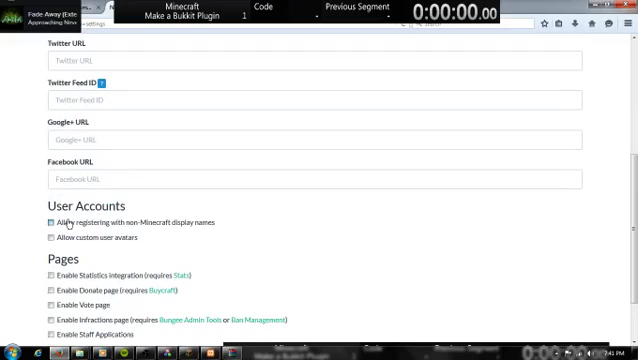
click(51, 222)
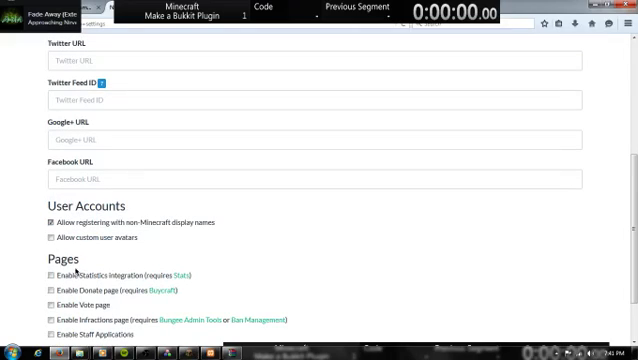
click(52, 238)
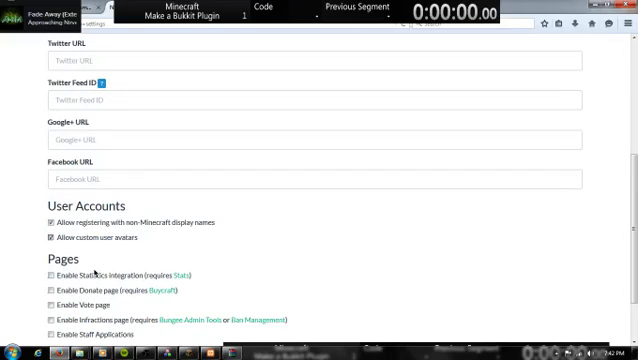
scroll(down, 3)
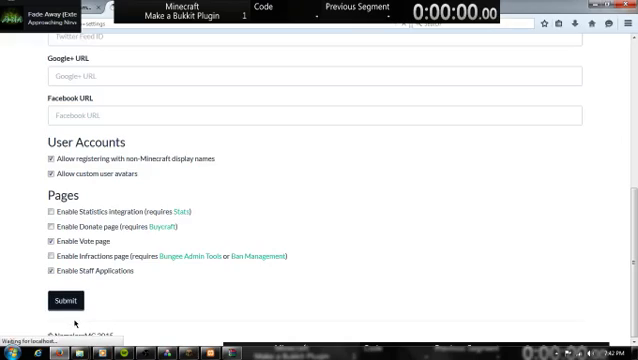
Step: Create the admin account Administrator with Minecraft name Root3287, declining Firefox's save-password prompt
click(62, 301)
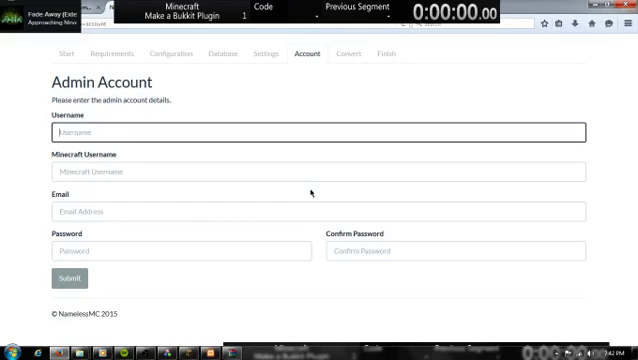
text(Adm)
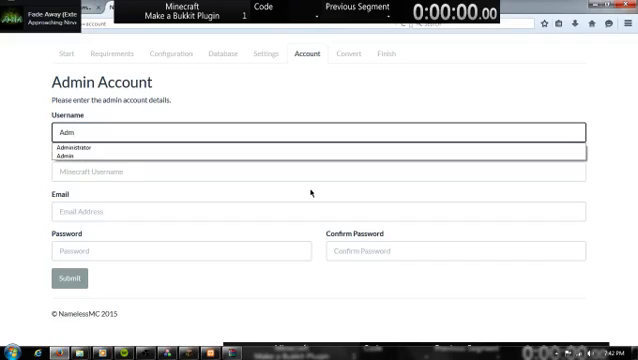
click(75, 148)
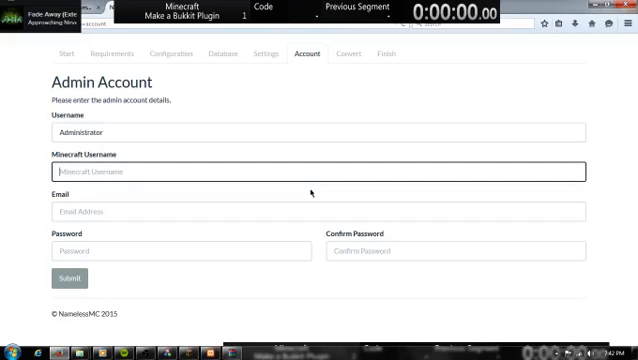
text(Root3287)
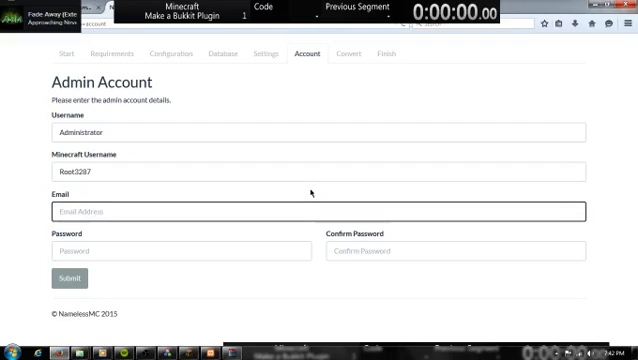
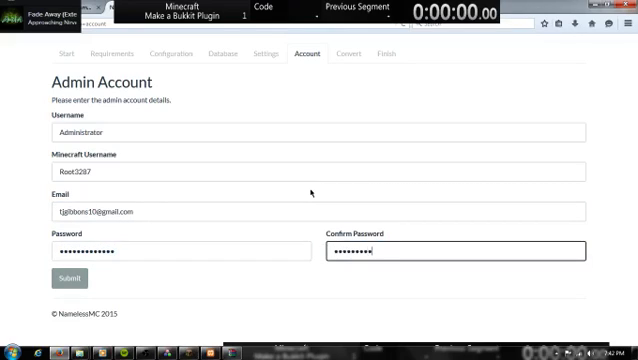
text(••••)
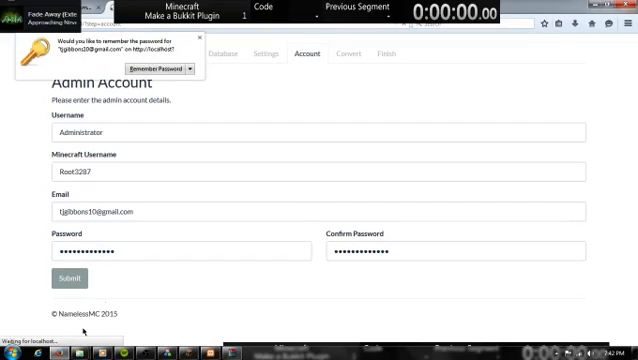
click(197, 36)
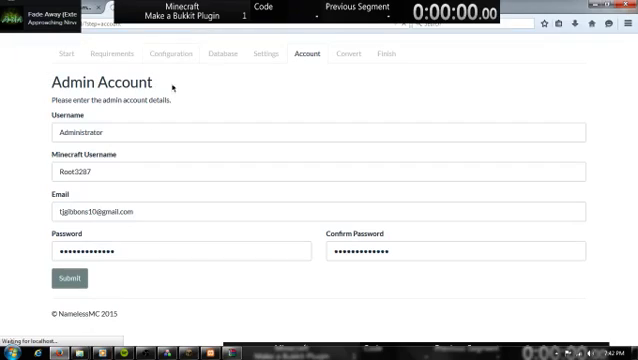
click(67, 277)
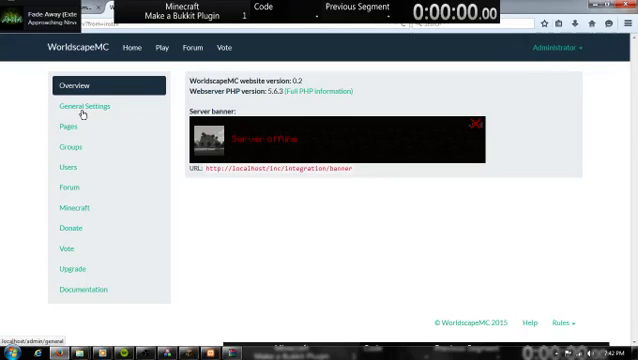
click(82, 105)
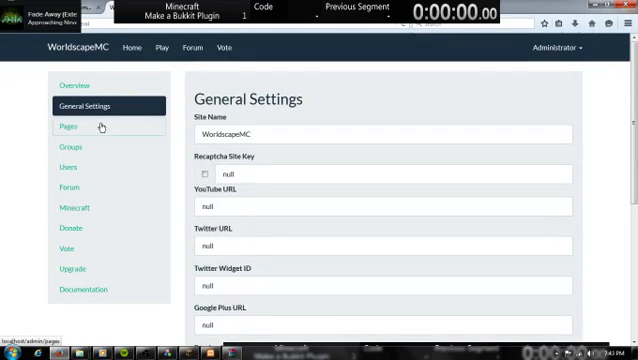
click(69, 127)
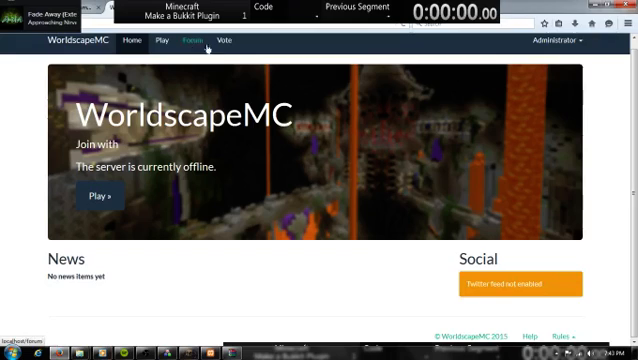
click(195, 44)
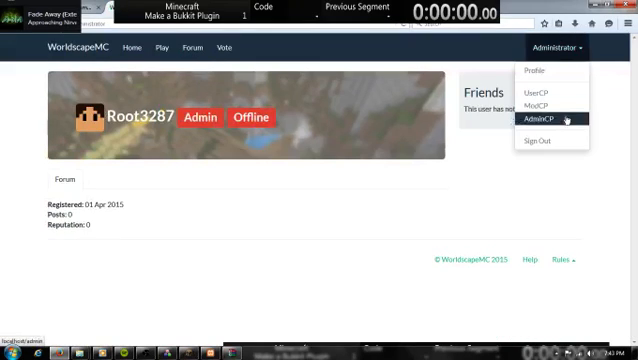
click(540, 120)
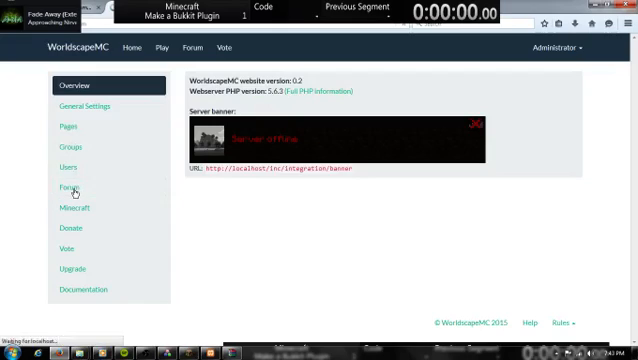
Step: Create the Hidden forum with description 'Hidden Forums'
click(63, 186)
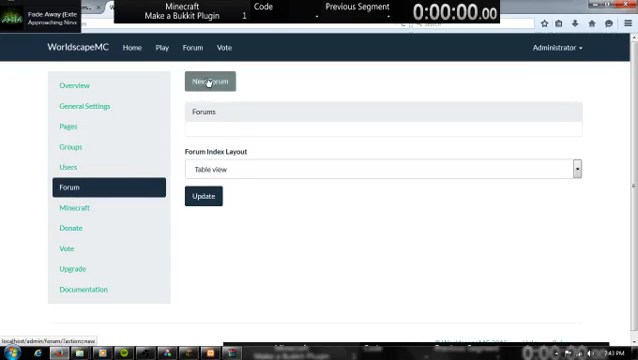
click(214, 82)
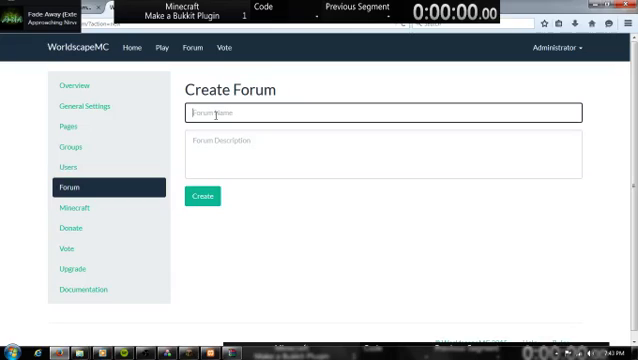
text(Hidden)
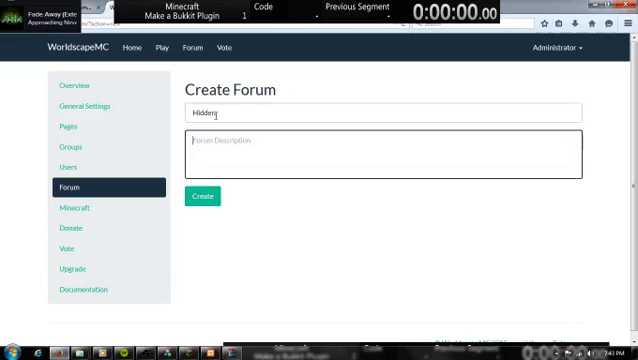
text(Hidden)
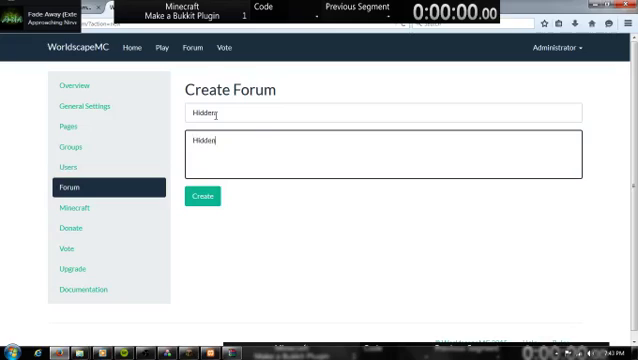
text(Forums)
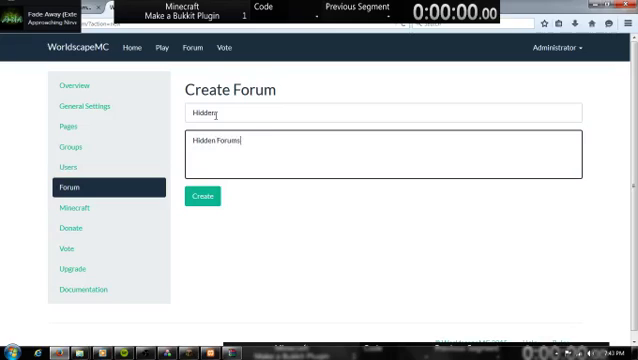
double_click(216, 141)
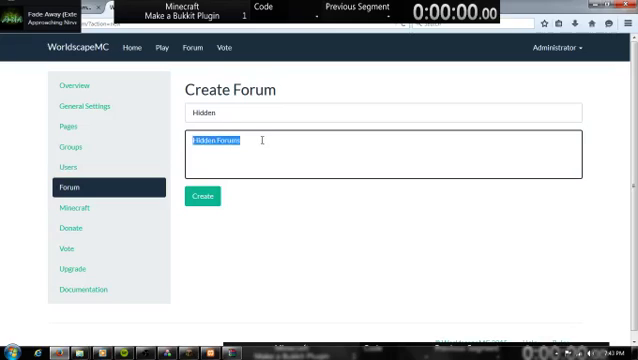
click(204, 196)
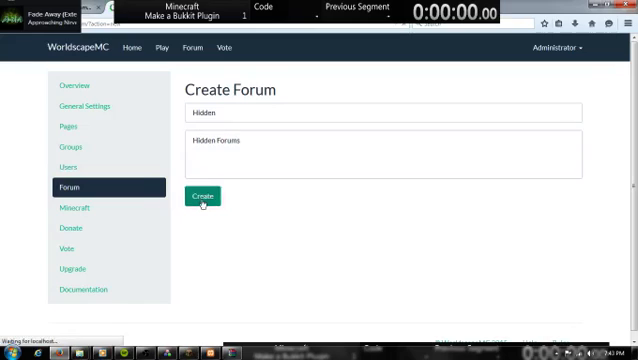
click(203, 195)
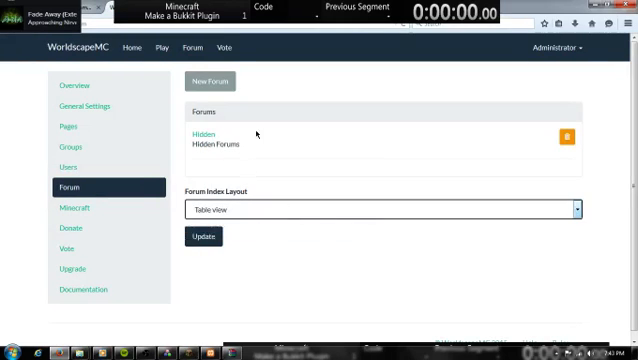
Step: Create the News forum with description 'NewsPage'
click(203, 81)
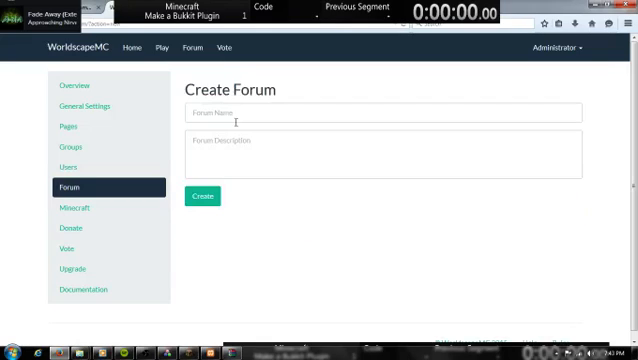
click(383, 111)
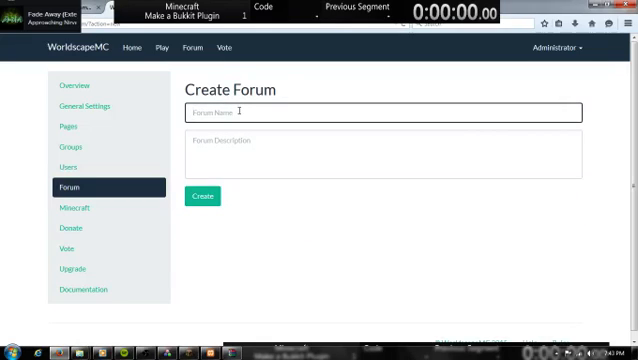
text(News)
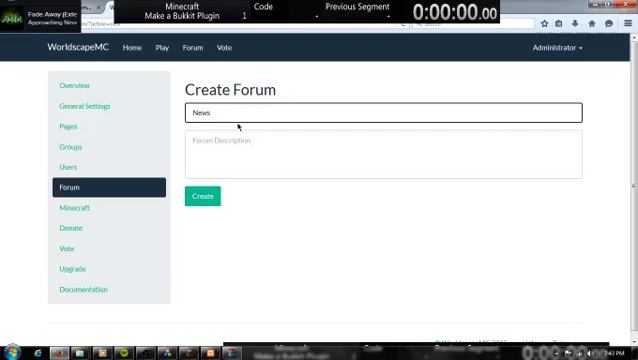
text(new)
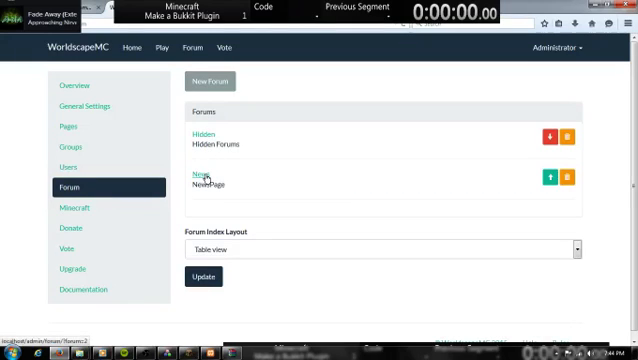
Step: Set the News forum's parent to Hidden, enable front-page news display, and save
click(197, 168)
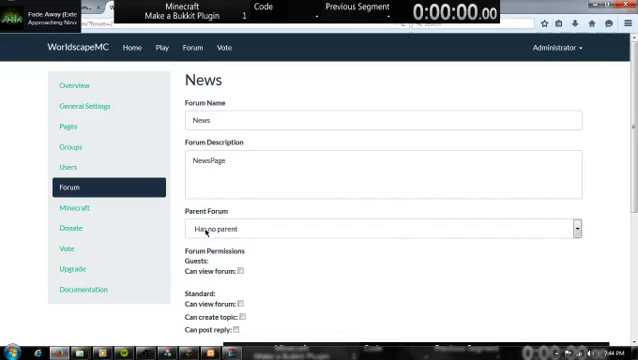
click(380, 229)
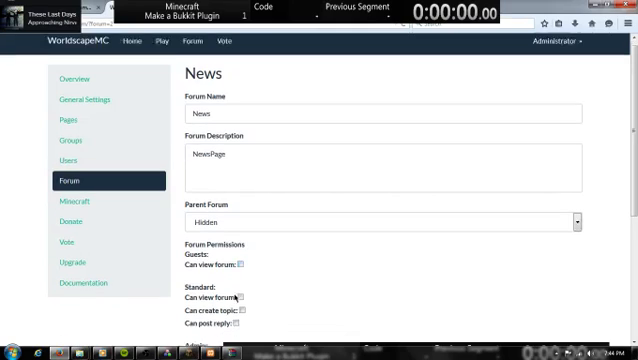
scroll(down, 3)
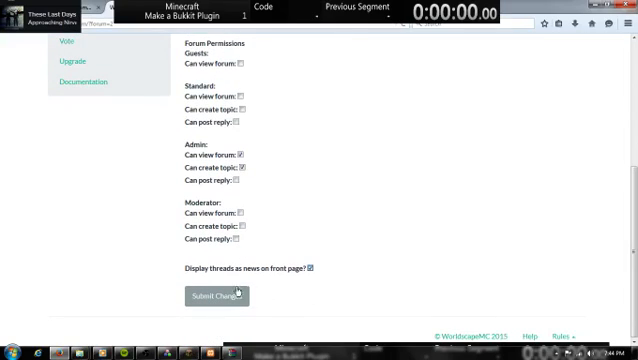
click(216, 296)
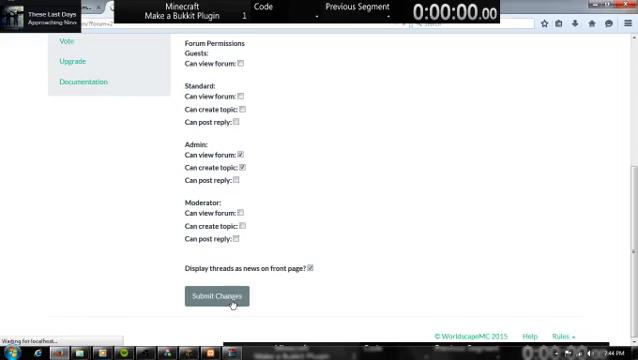
click(231, 297)
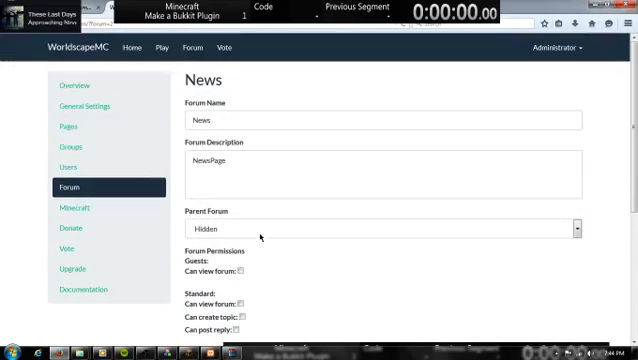
Step: Post a News topic titled 'Welcome to the new site' with a short body
scroll(down, 3)
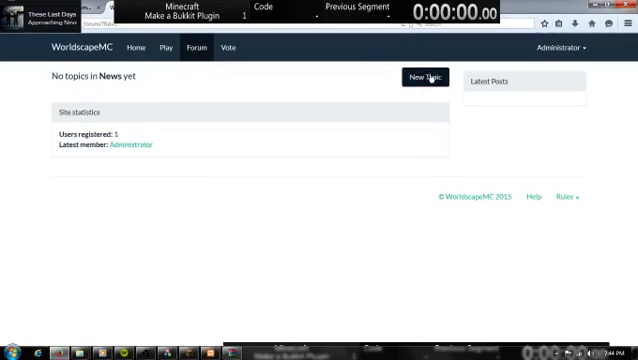
click(419, 79)
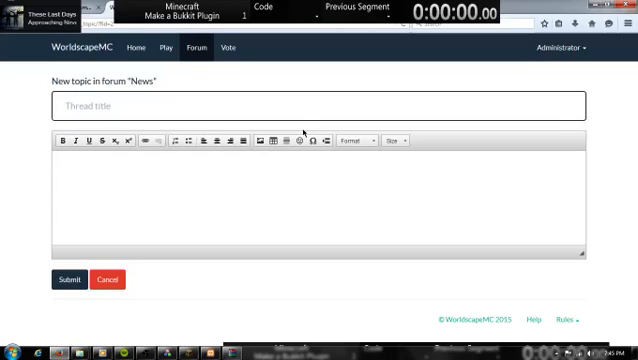
text(Welcome to the new site)
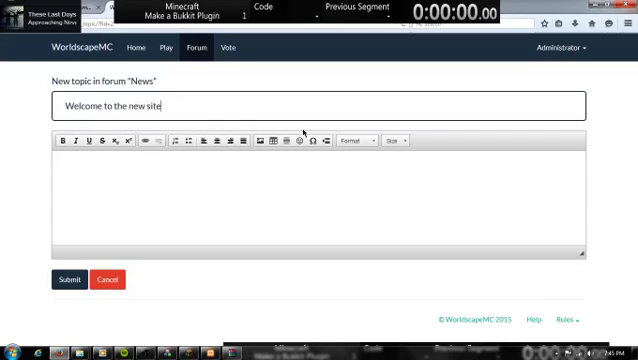
text(Welcome Reviewing)
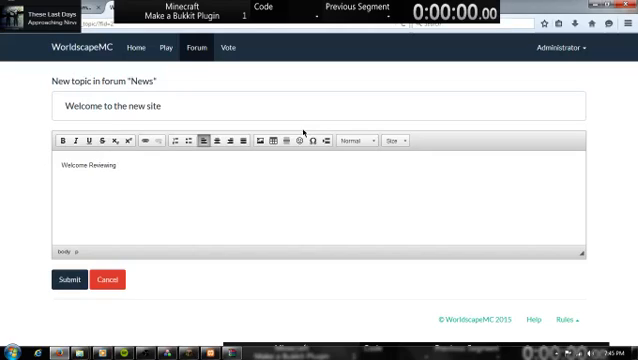
text(site template)
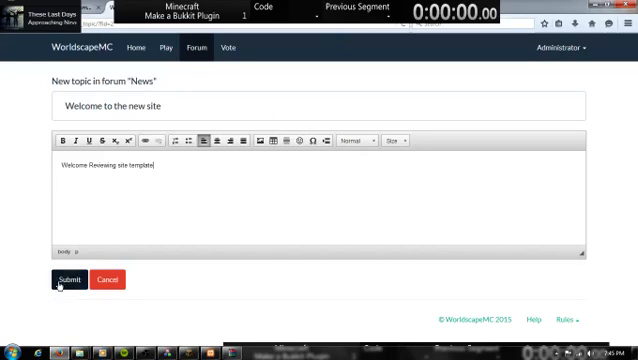
click(69, 278)
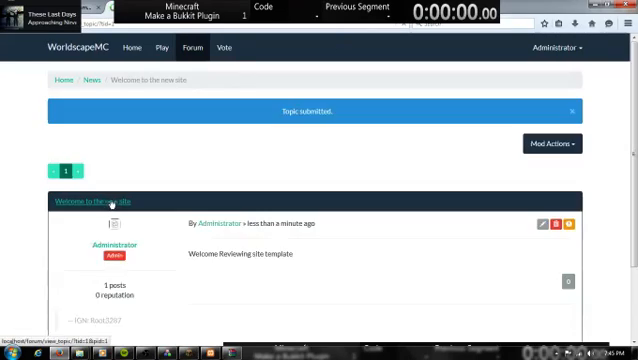
Step: View the homepage to see the new topic listed under News
scroll(down, 3)
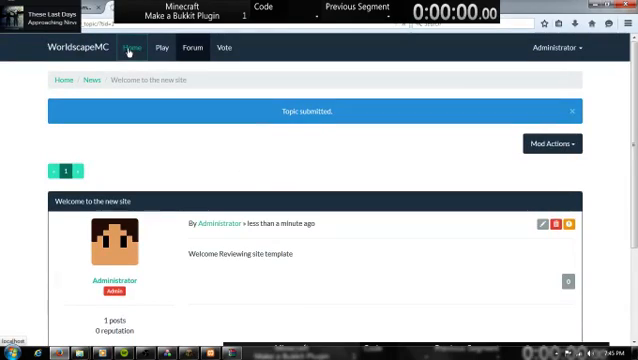
click(130, 47)
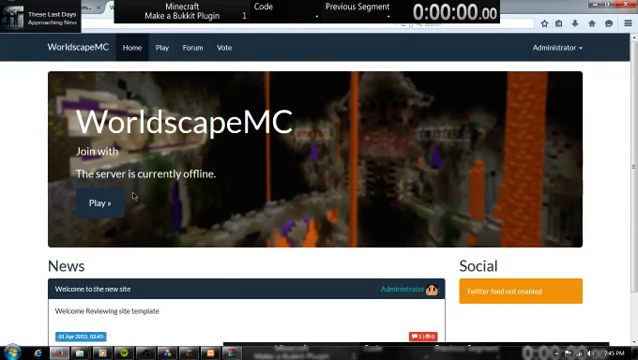
scroll(down, 3)
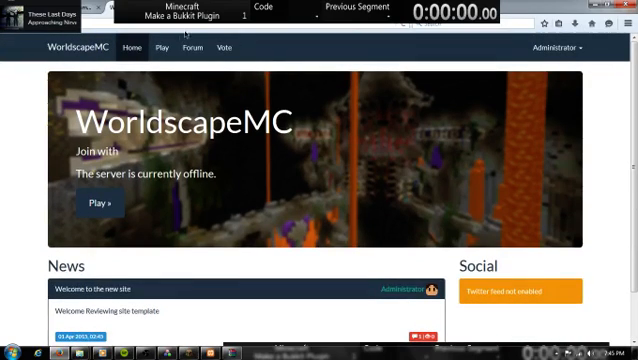
Step: Enter AdminCP from the Administrator dropdown and head to the page settings
click(558, 47)
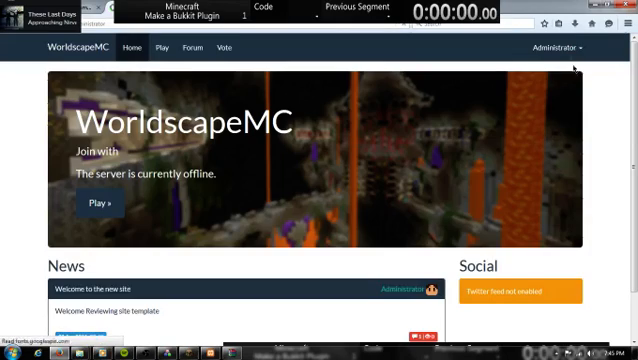
click(553, 47)
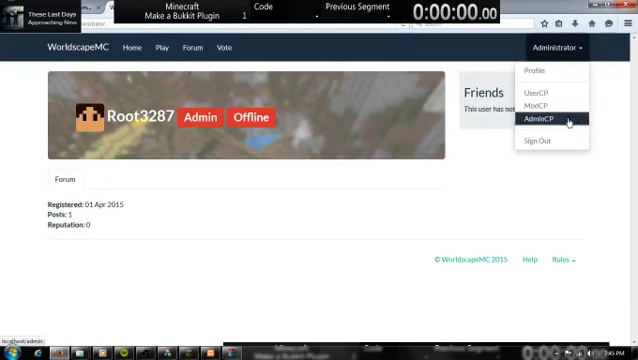
click(540, 120)
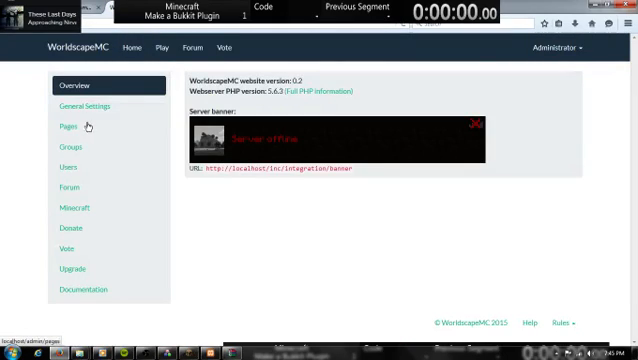
click(68, 187)
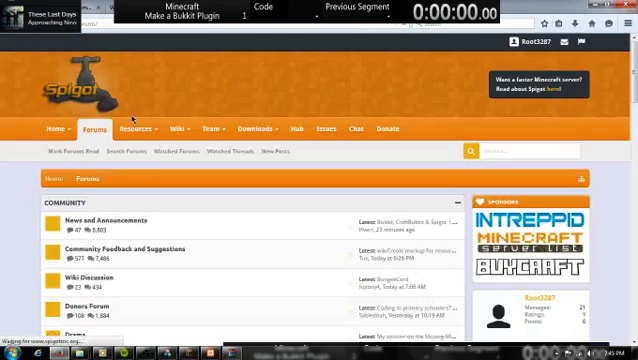
Step: Scroll the SpigotMC forum index down to the Community and Spigot categories
scroll(down, 3)
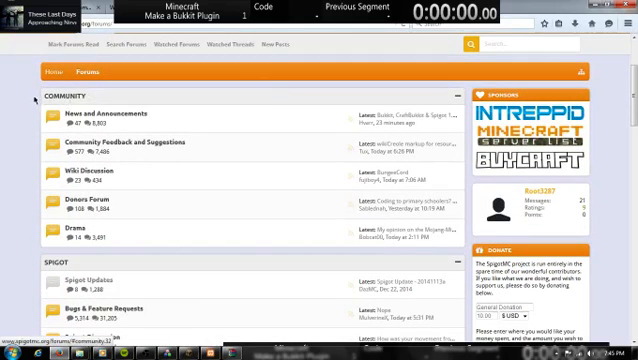
mouse_move(110, 229)
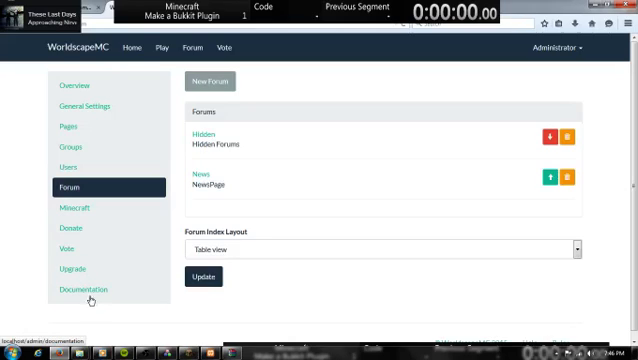
Step: Add a Minecraft server named WorldscapeMC with IP play.worldscapemc.com, shown on Play page
click(71, 210)
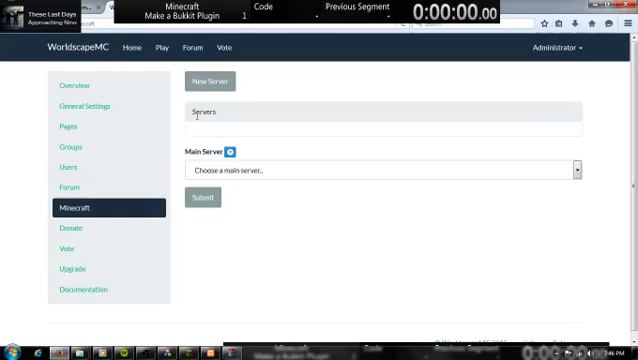
click(203, 80)
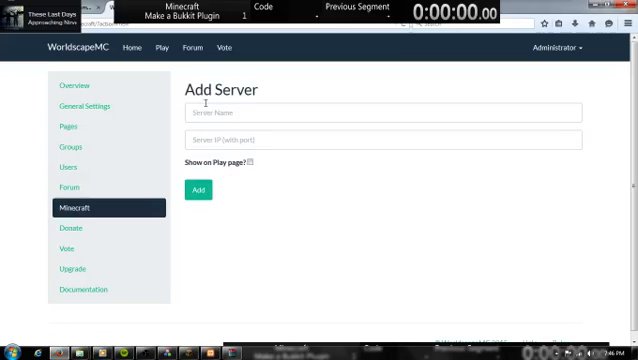
click(383, 111)
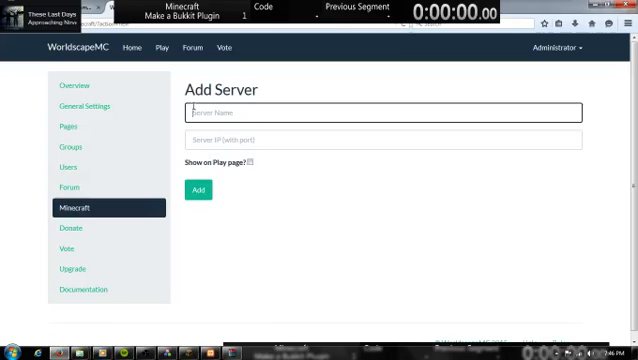
text(M)
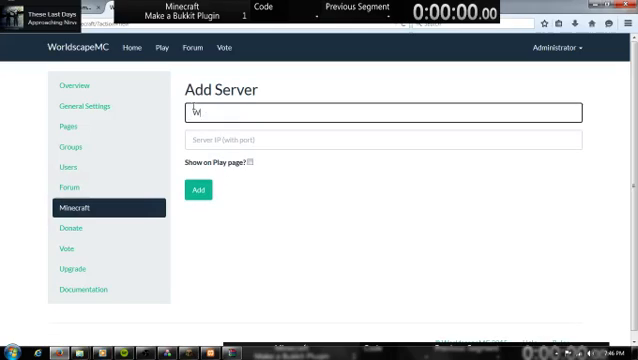
text(Worldscape)
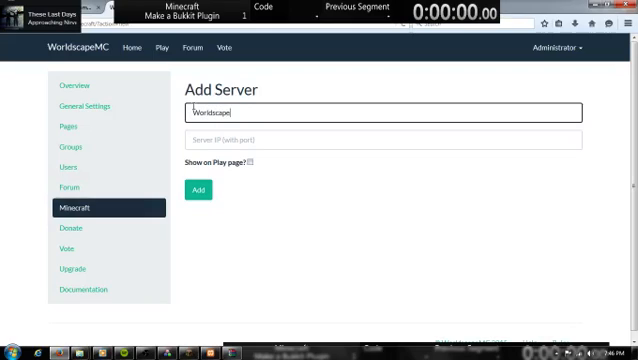
text(play.worldscapemc.)
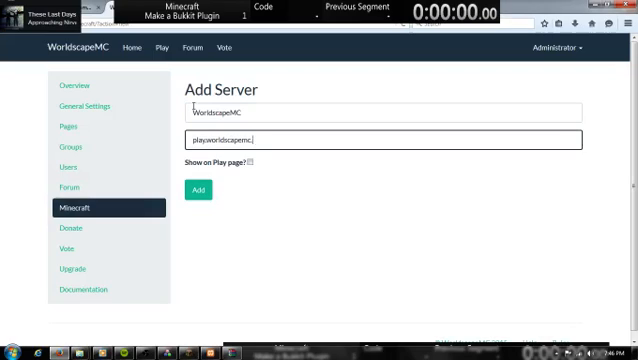
text(com)
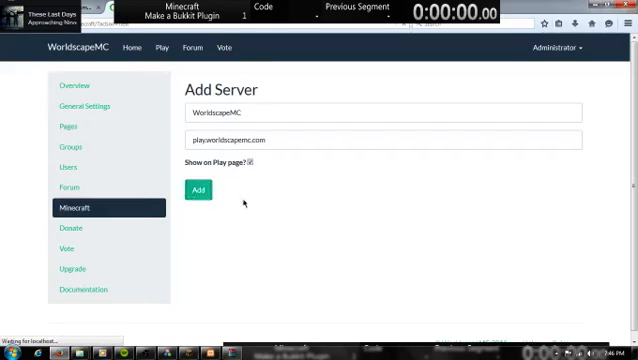
click(199, 190)
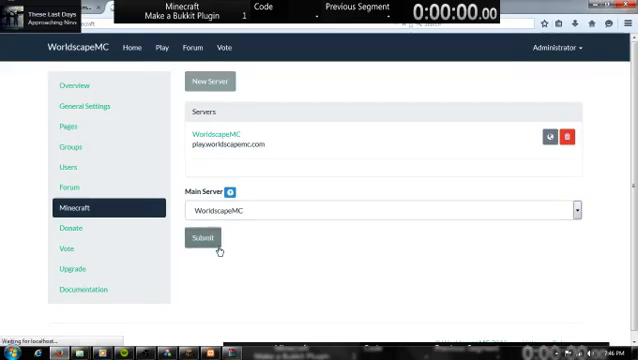
mouse_move(229, 191)
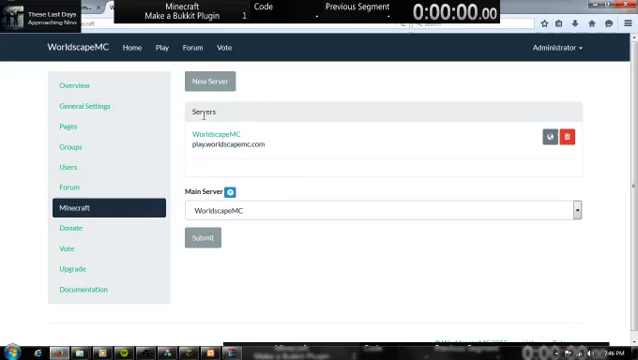
click(551, 137)
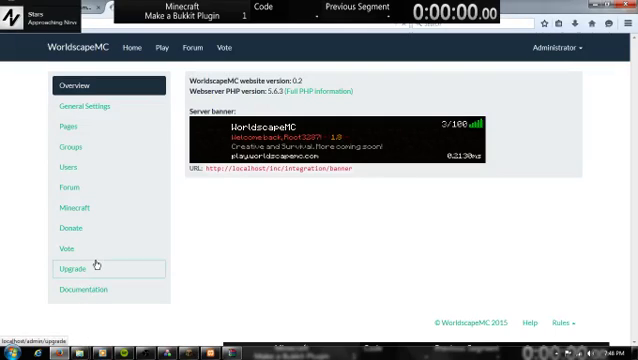
Step: Open the Upgrade section from the AdminCP sidebar
click(63, 270)
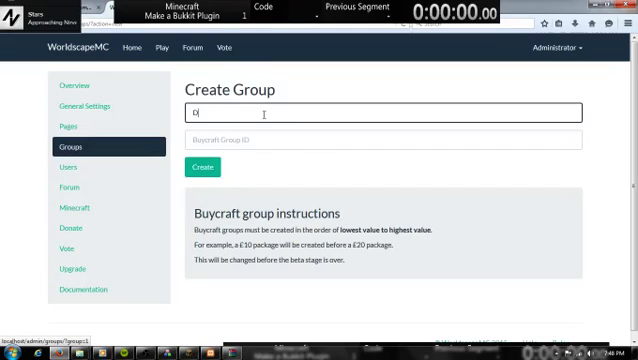
Step: Enter 'Donors' as the new group's name and create the group
text(Don)
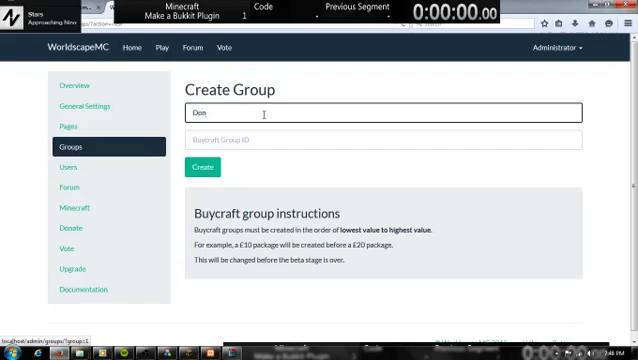
text(j)
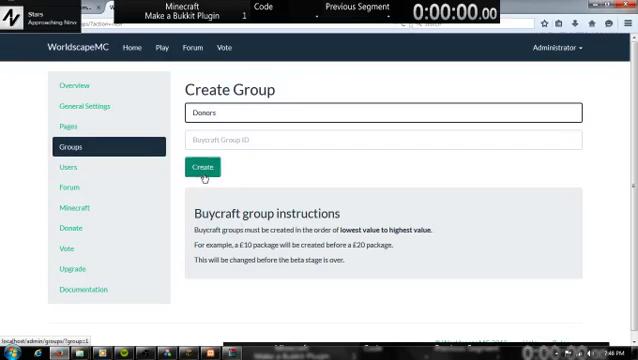
click(205, 167)
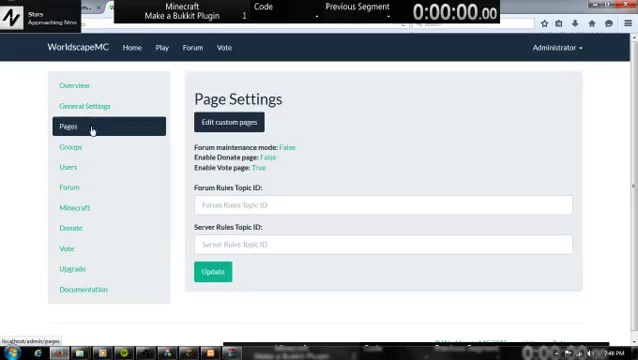
Step: In Page Settings, disable the Vote page and toggle the Donate page setting
click(227, 122)
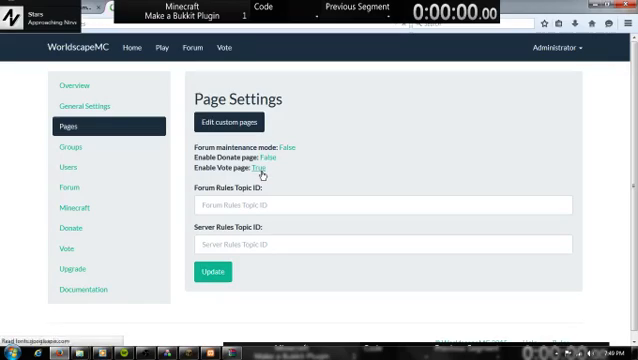
click(263, 178)
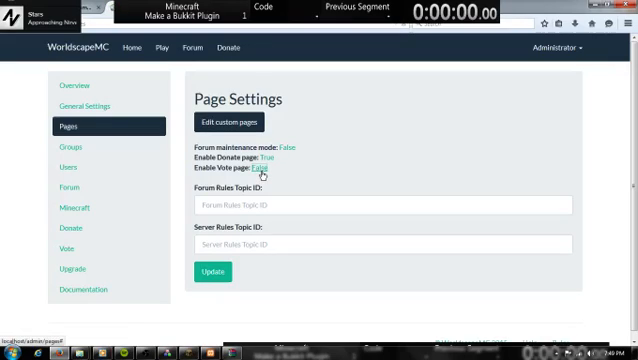
click(265, 169)
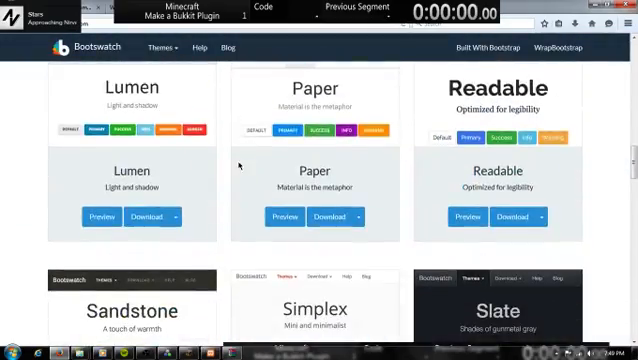
Step: Scroll through the Bootswatch theme previews such as Lumen, Paper and Readable
scroll(down, 3)
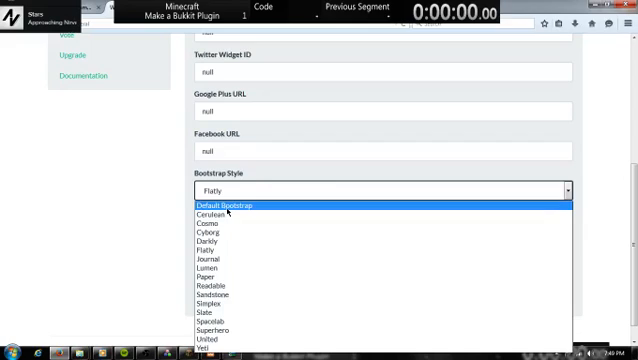
click(218, 205)
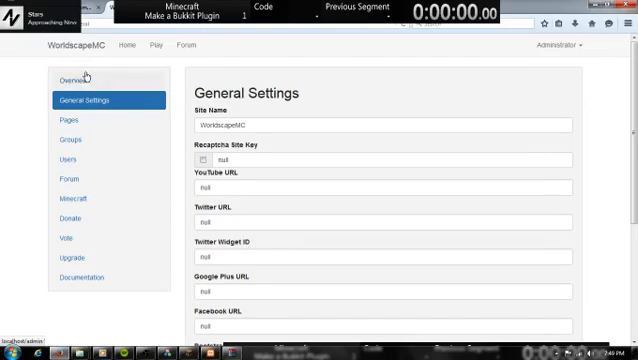
scroll(down, 3)
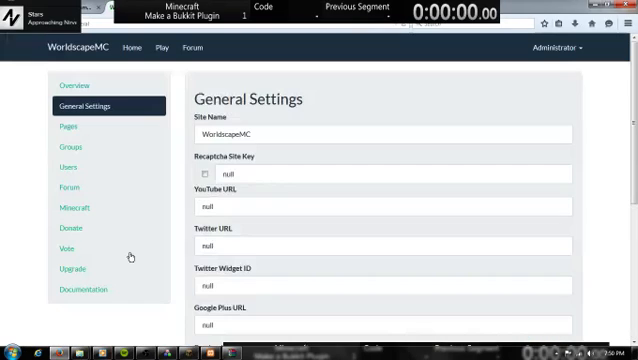
mouse_move(189, 47)
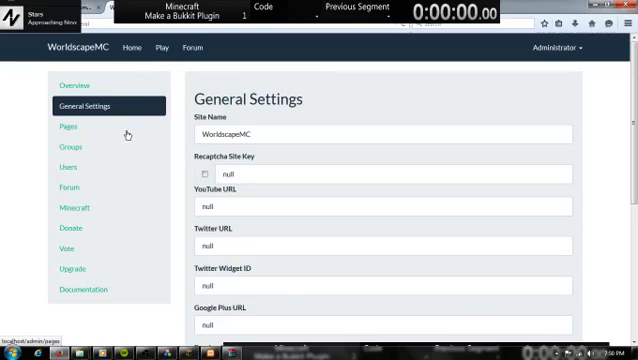
Step: Check Page Settings show Donate and Vote disabled, then return to Overview
click(68, 126)
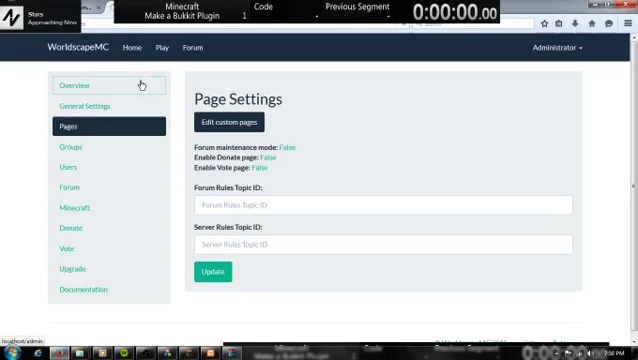
click(73, 84)
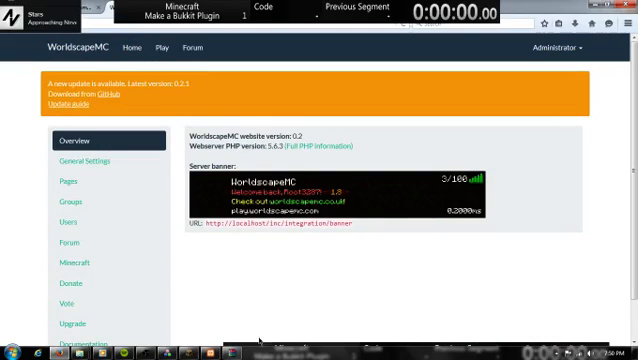